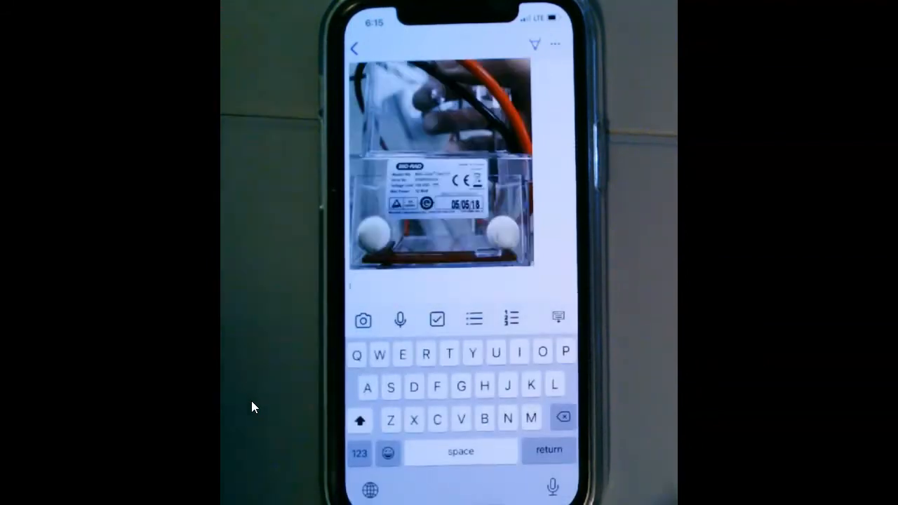
Step: Insert a lab photo into the Gel Electrophoresis page from the phone's photo library
{"action": "left_click", "coordinate": [364, 320]}
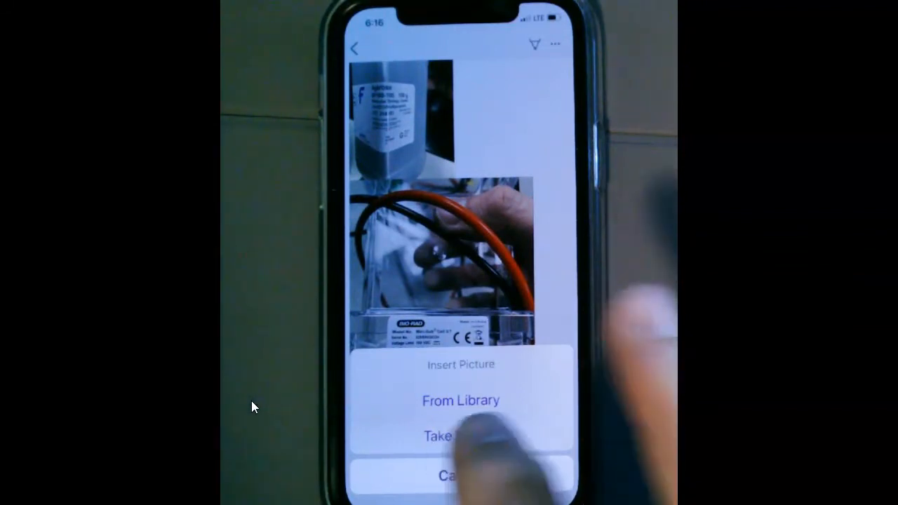
{"action": "left_click", "coordinate": [460, 401]}
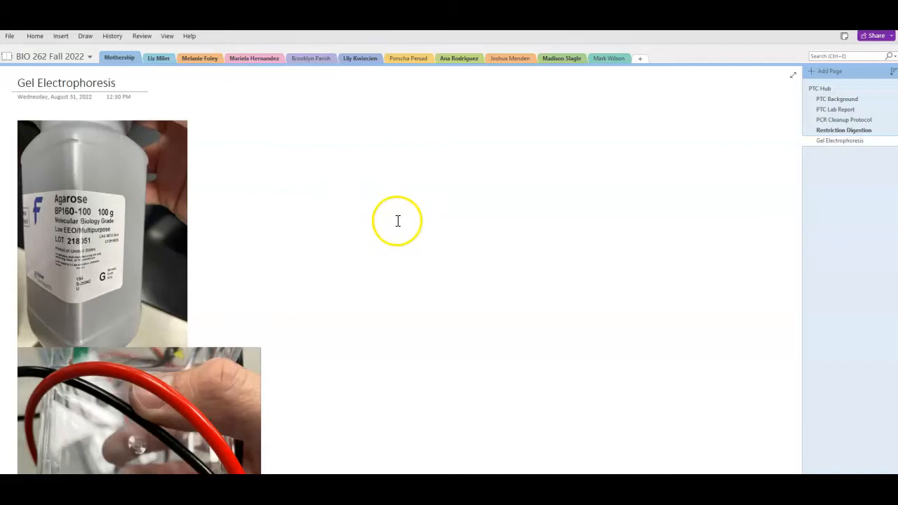
{"action": "mouse_move", "coordinate": [419, 130]}
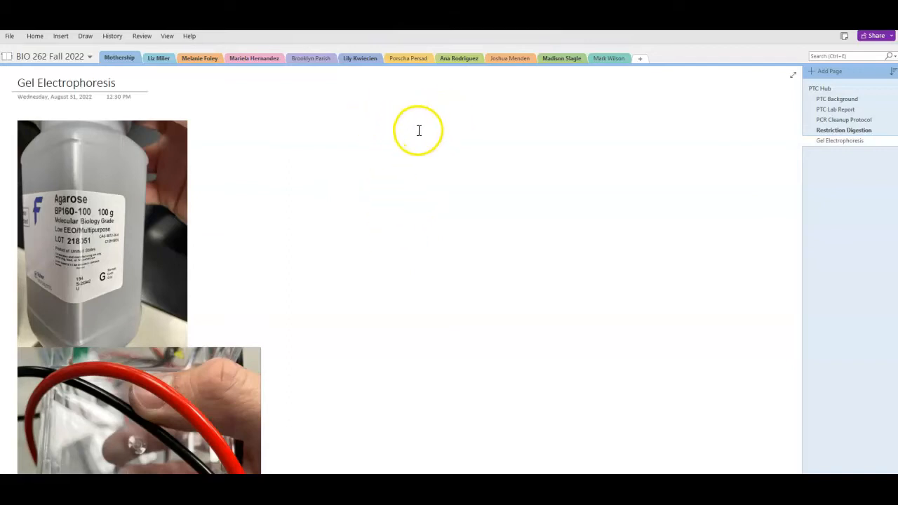
Step: Drag the Difco YPD Agar photo to a new spot and scroll down past the gel box photo
{"action": "scroll", "scroll_direction": "down", "scroll_amount": 3}
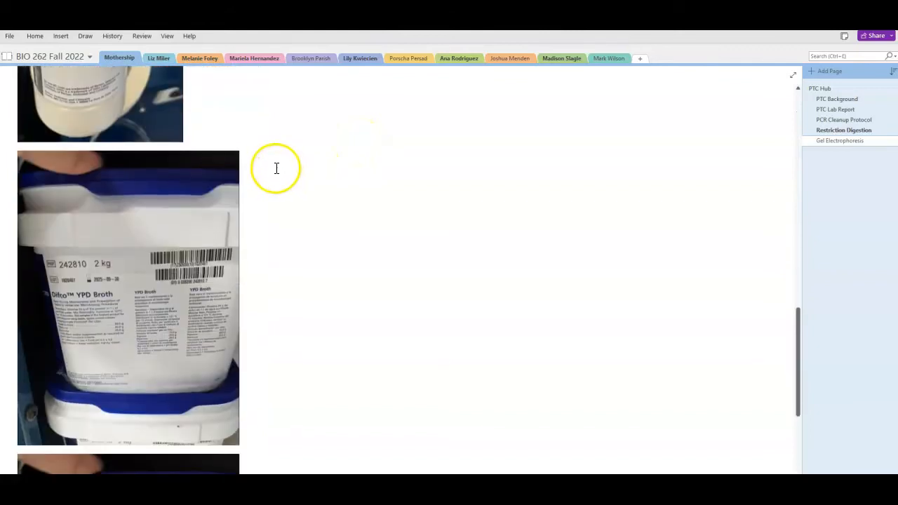
{"action": "scroll", "scroll_direction": "down", "scroll_amount": 3}
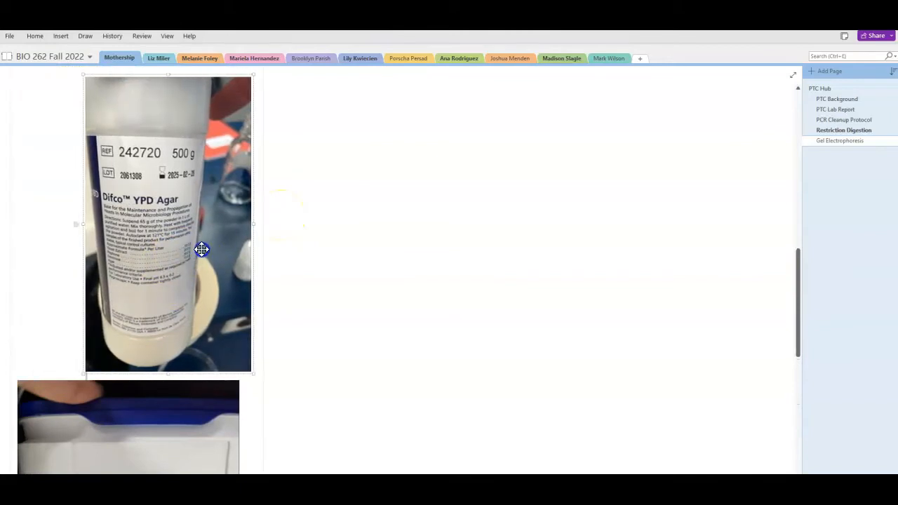
{"action": "left_click_drag", "start_coordinate": [202, 250], "coordinate": [247, 258]}
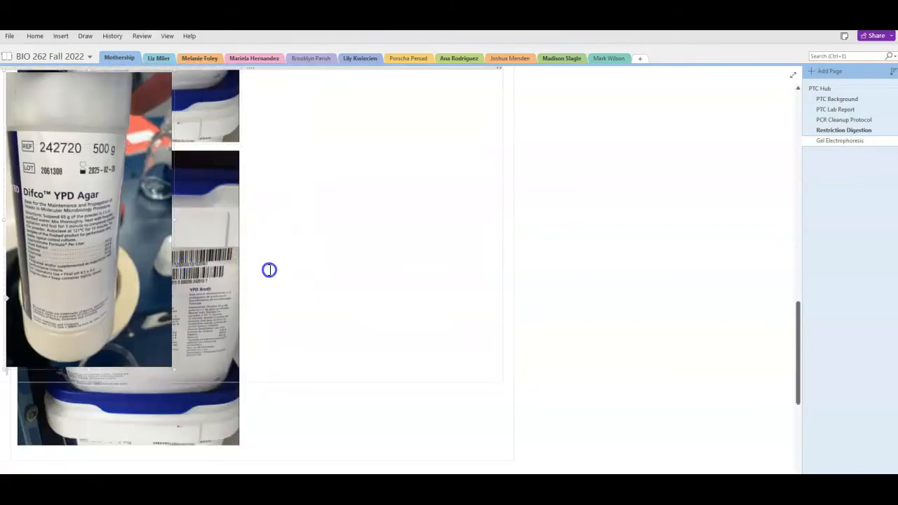
{"action": "scroll", "scroll_direction": "down", "scroll_amount": 3}
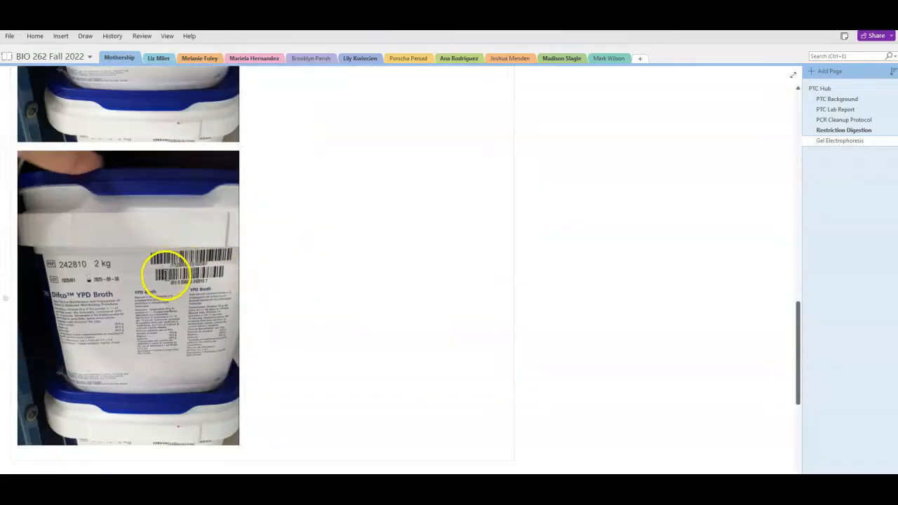
{"action": "scroll", "scroll_direction": "down", "scroll_amount": 3}
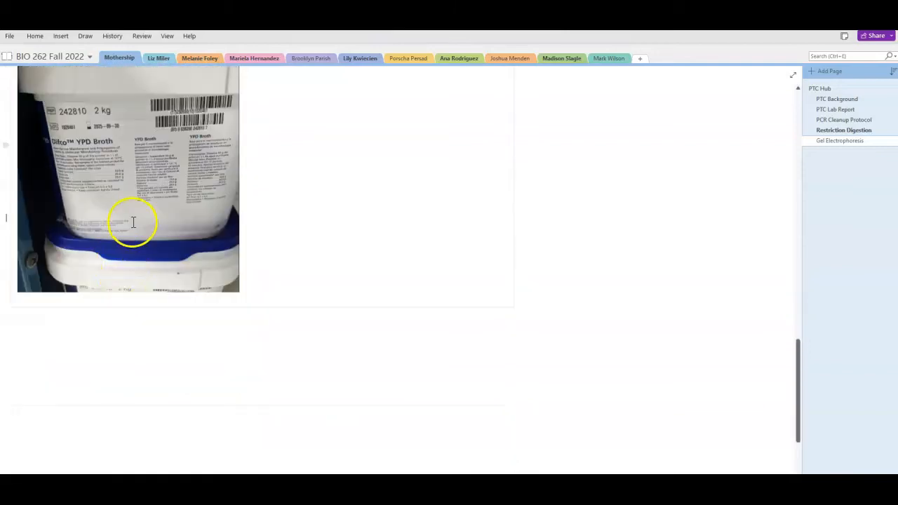
{"action": "scroll", "scroll_direction": "down", "scroll_amount": 3}
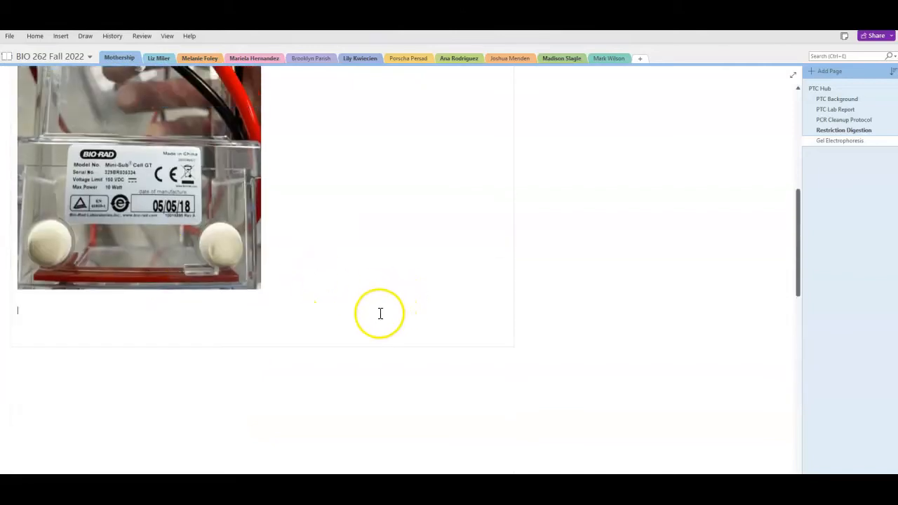
{"action": "mouse_move", "coordinate": [347, 299]}
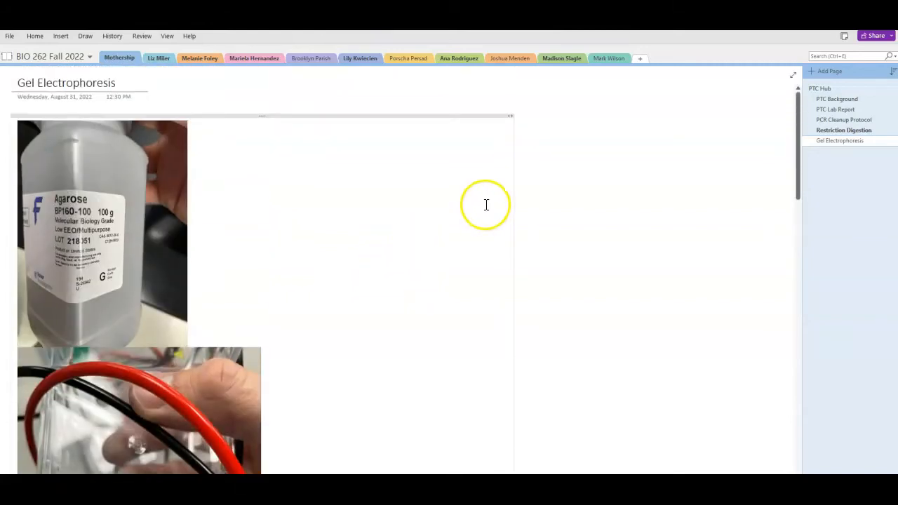
{"action": "mouse_move", "coordinate": [459, 143]}
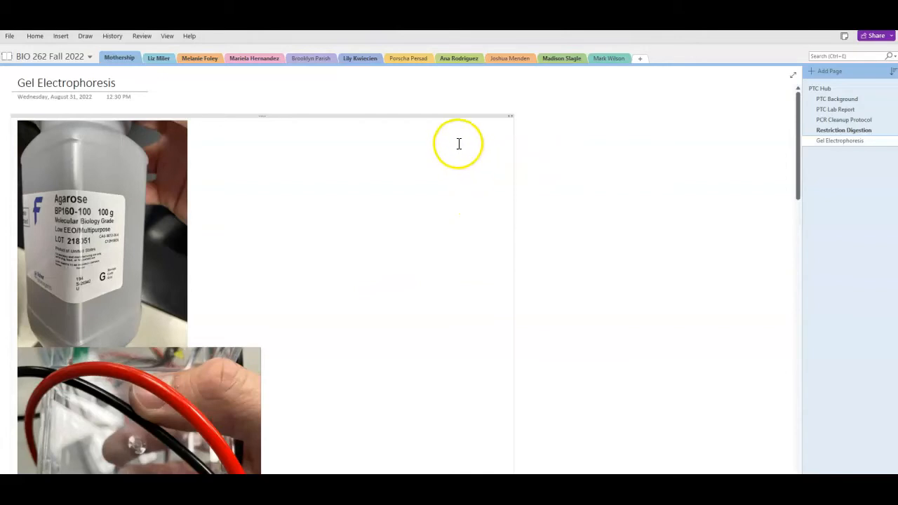
Step: Move through the section tabs to another student's section and land on its PTC Lab – Week One page
{"action": "left_click", "coordinate": [157, 58]}
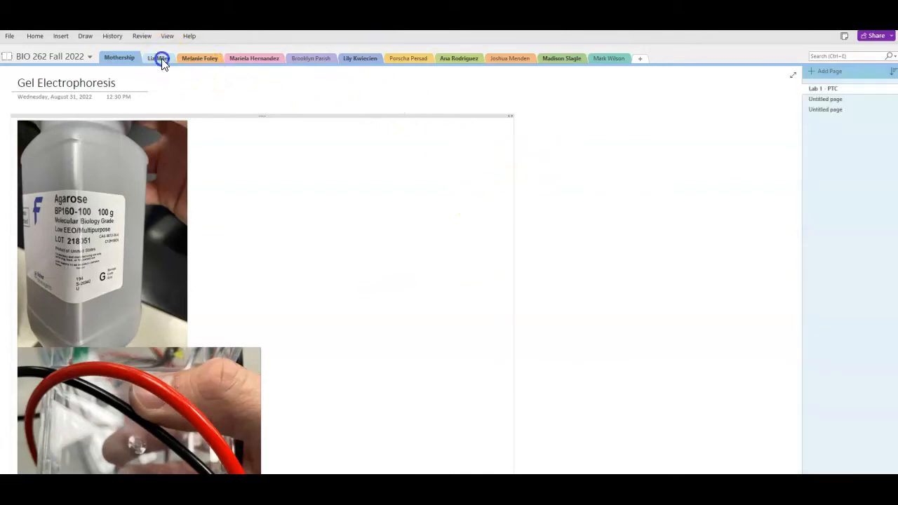
{"action": "left_click", "coordinate": [200, 59]}
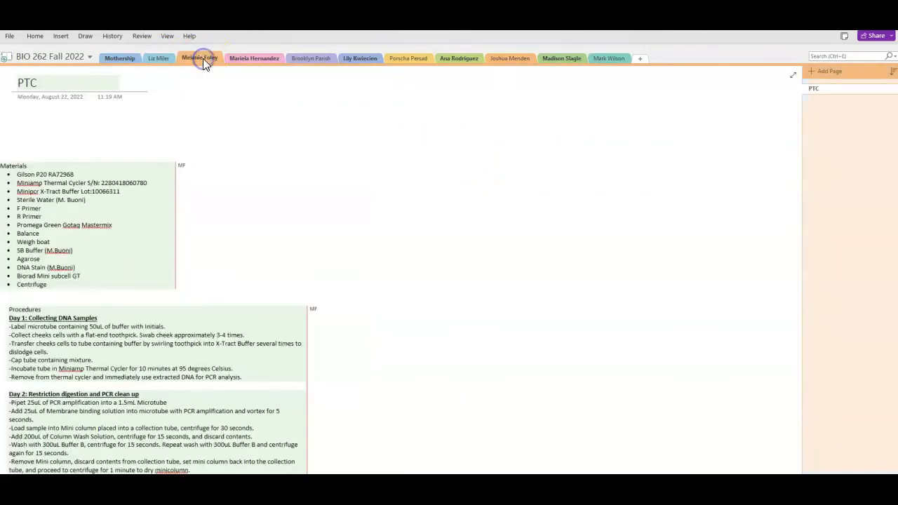
{"action": "left_click", "coordinate": [254, 58]}
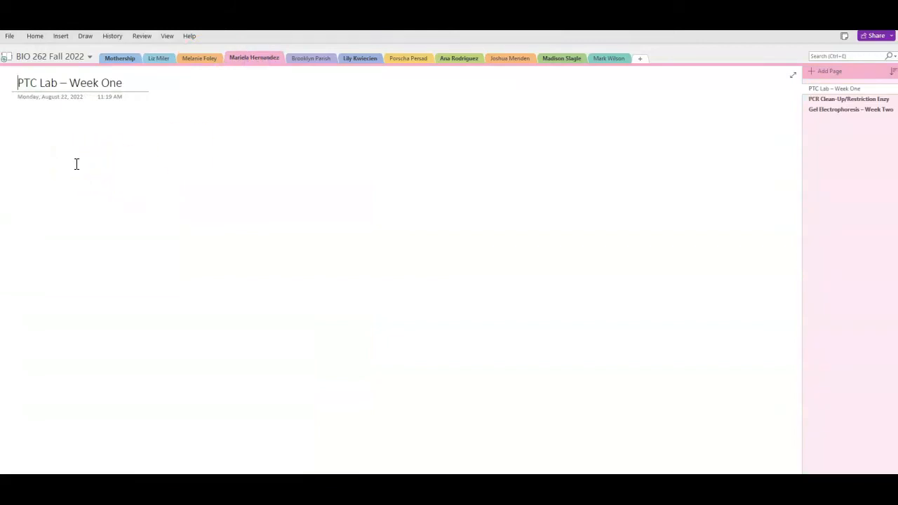
{"action": "left_click", "coordinate": [848, 109]}
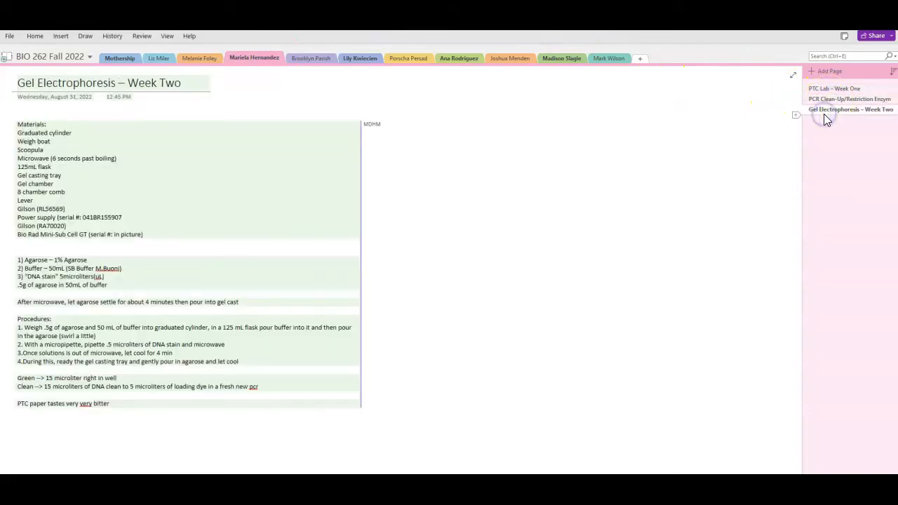
{"action": "left_click", "coordinate": [834, 89]}
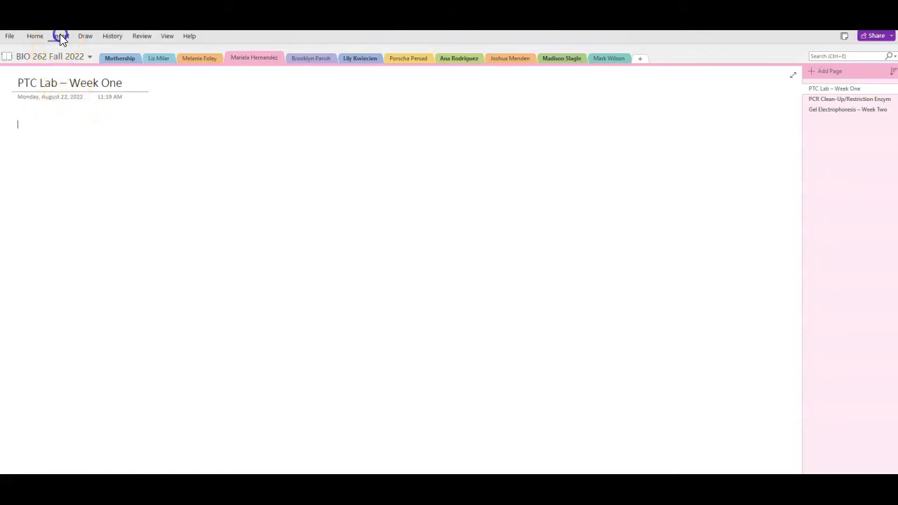
{"action": "left_click", "coordinate": [61, 37]}
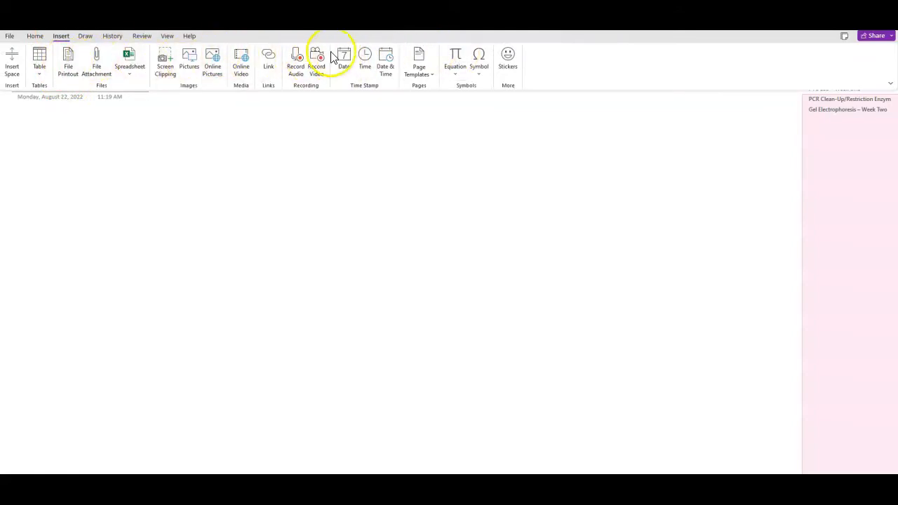
{"action": "left_click", "coordinate": [40, 59]}
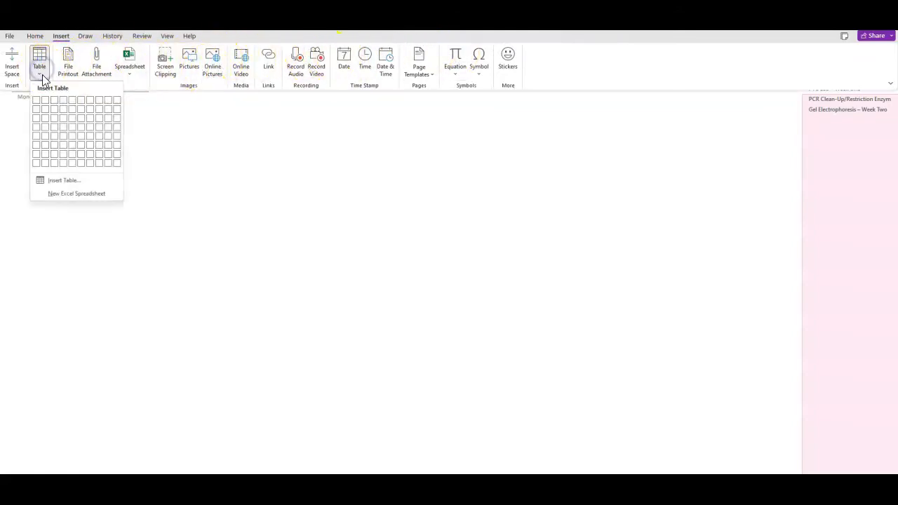
{"action": "left_click", "coordinate": [80, 118]}
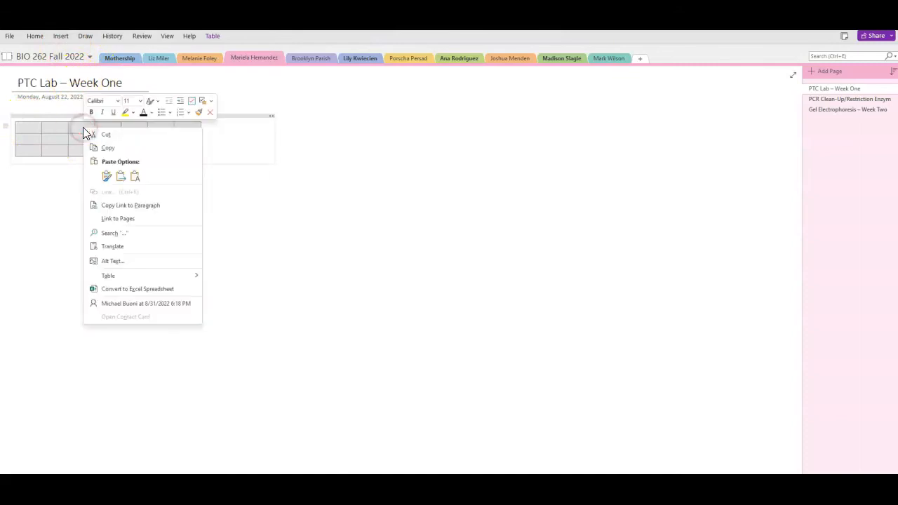
{"action": "mouse_move", "coordinate": [302, 227]}
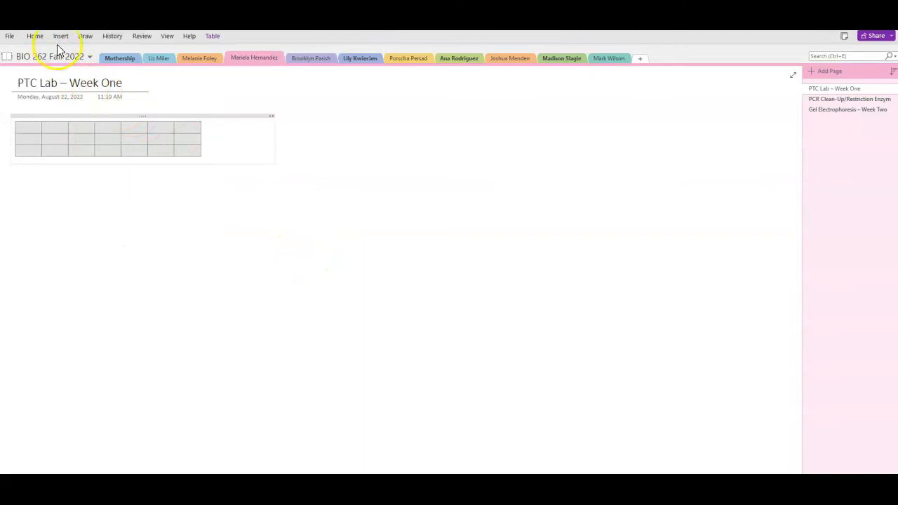
{"action": "left_click", "coordinate": [34, 37]}
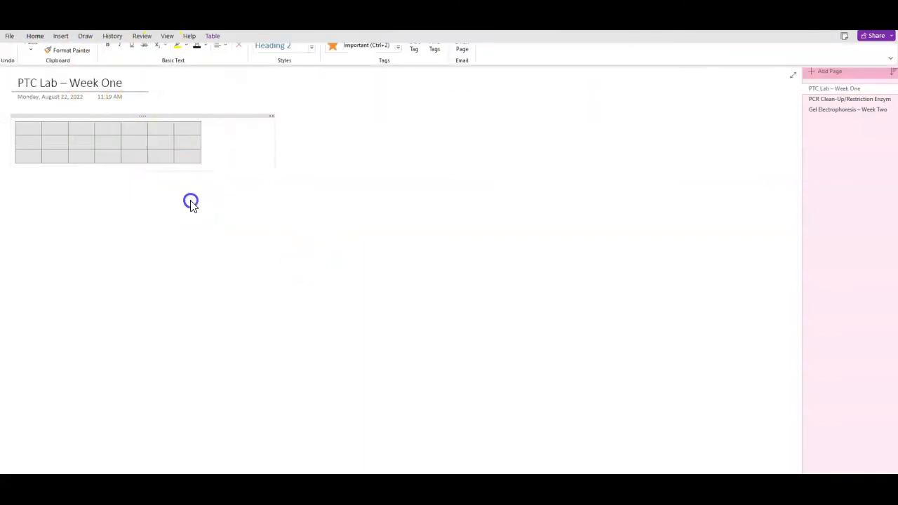
{"action": "type", "text": "ffghfgh"}
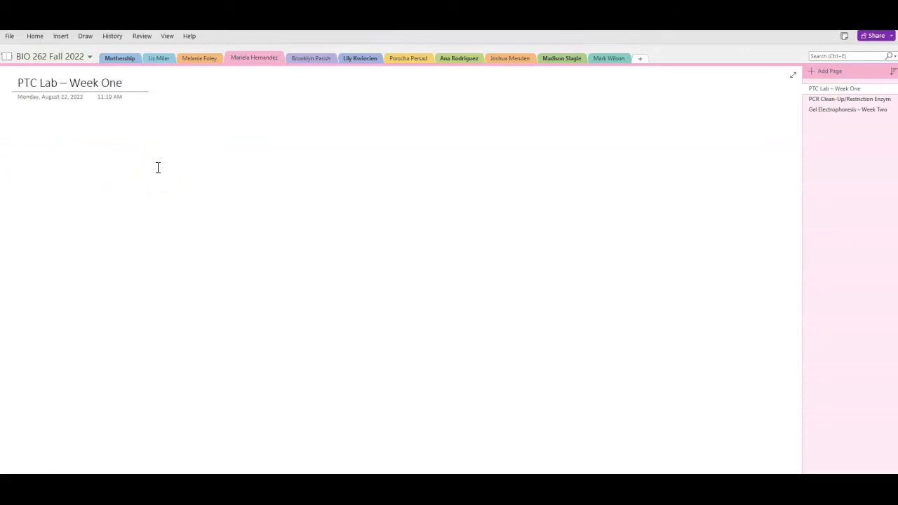
{"action": "mouse_move", "coordinate": [154, 158]}
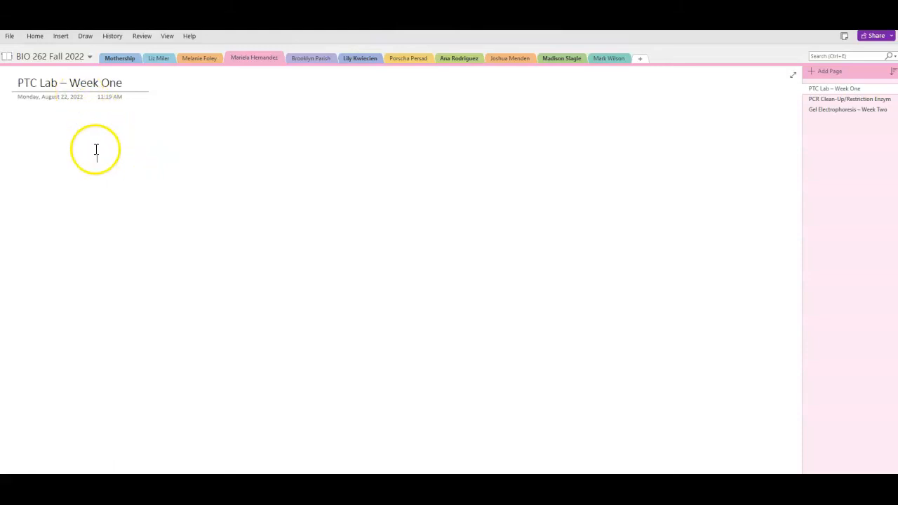
{"action": "left_click", "coordinate": [97, 157]}
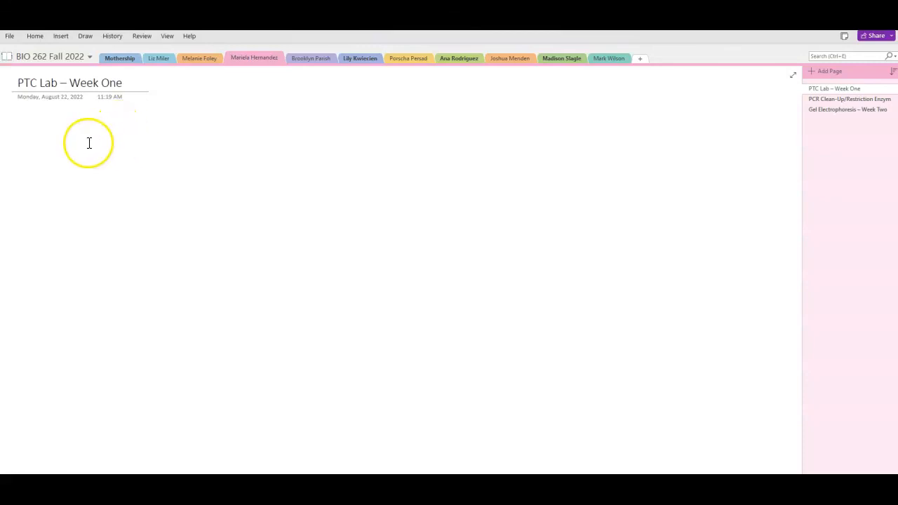
{"action": "mouse_move", "coordinate": [54, 130]}
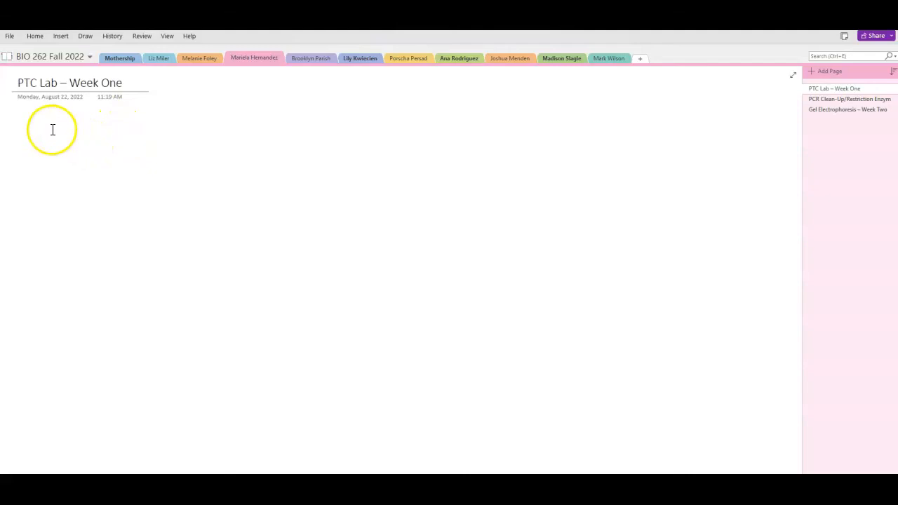